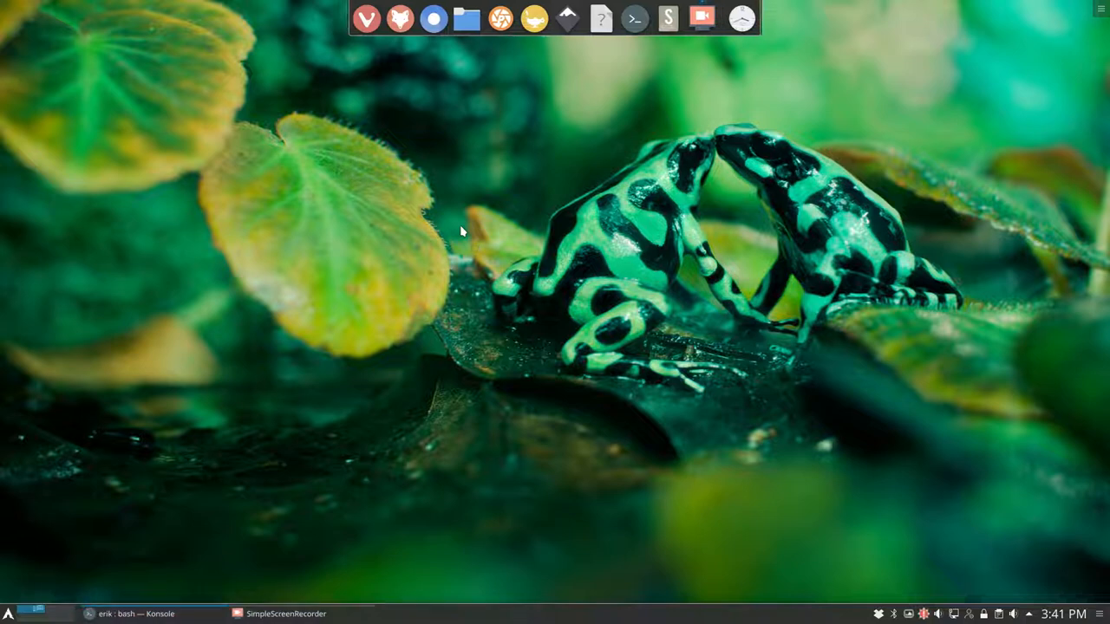
- Run the update command in Konsole and authorize it with the sudo password
{"action": "left_click", "coordinate": [123, 614]}
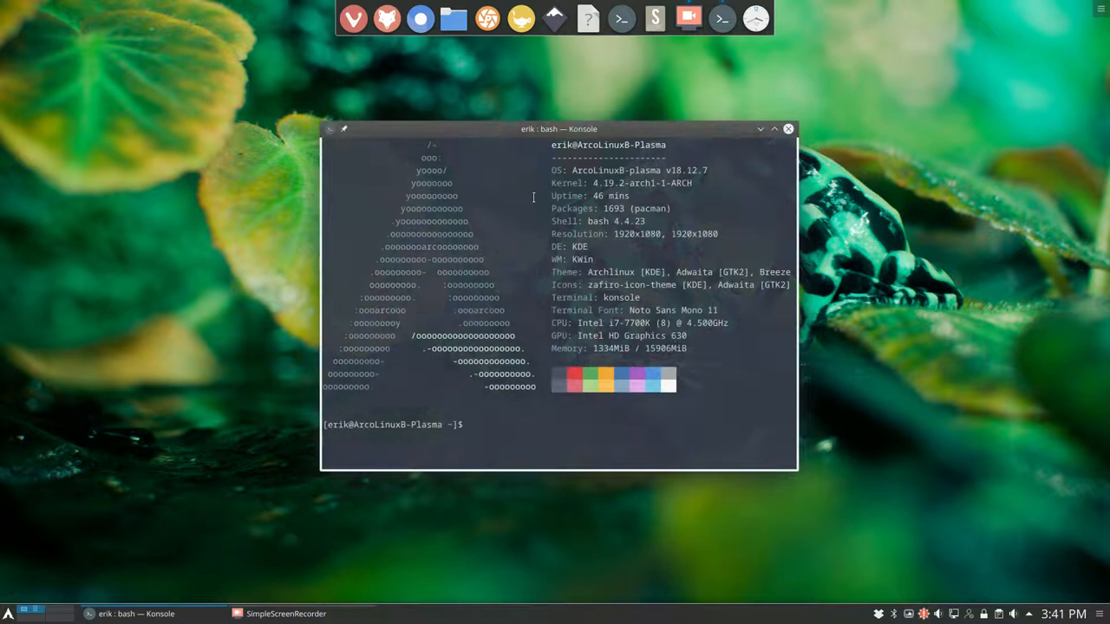
{"action": "type", "text": "udp"}
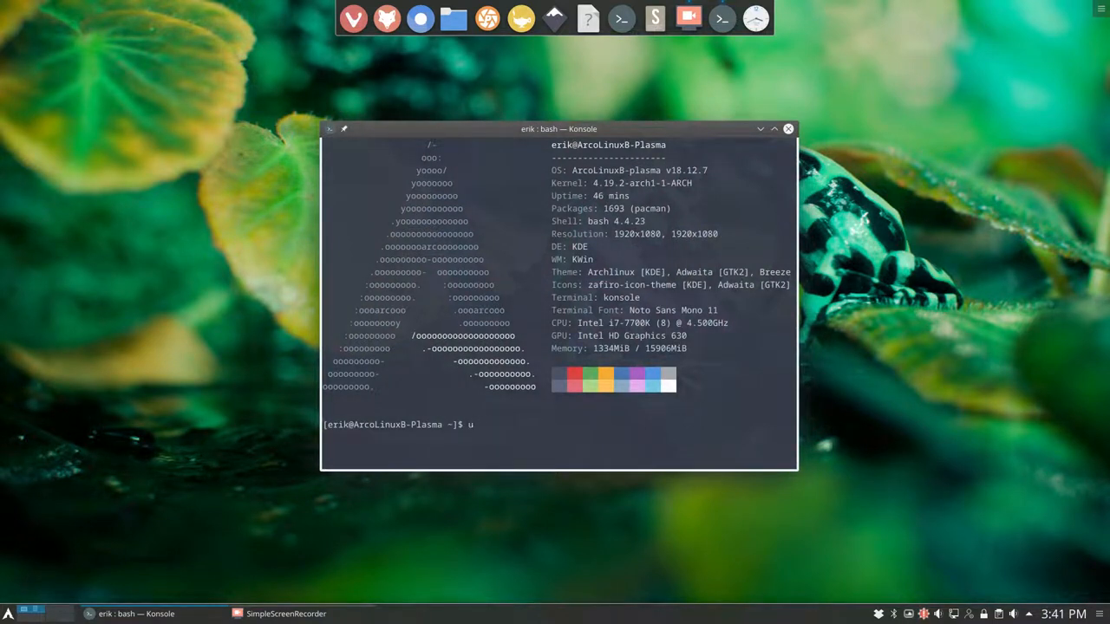
{"action": "type", "text": "pdate"}
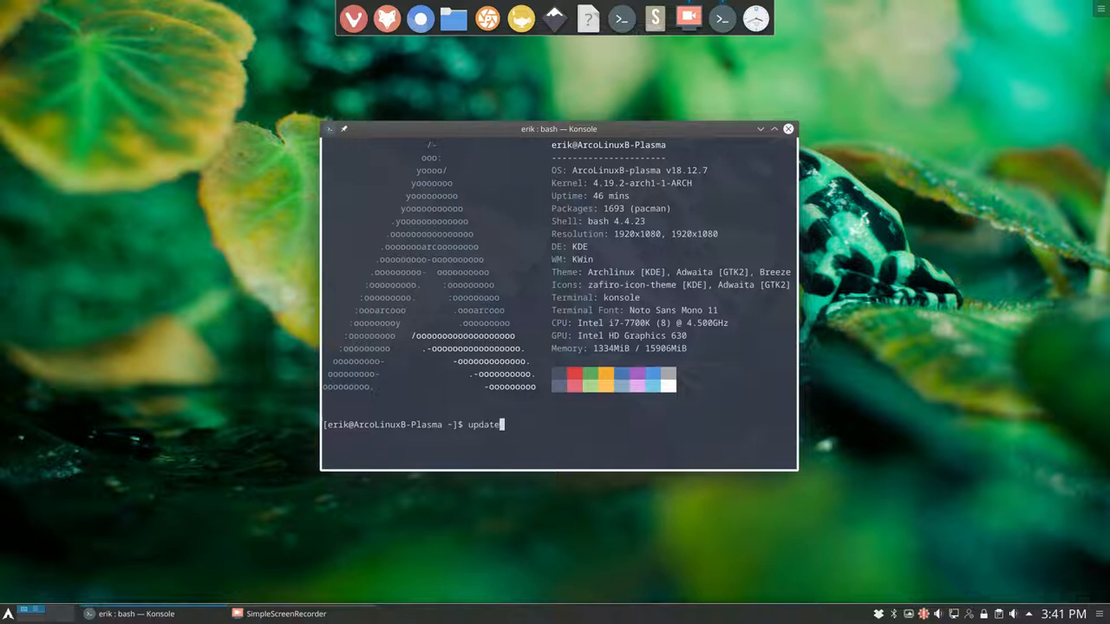
{"action": "key", "text": "Return"}
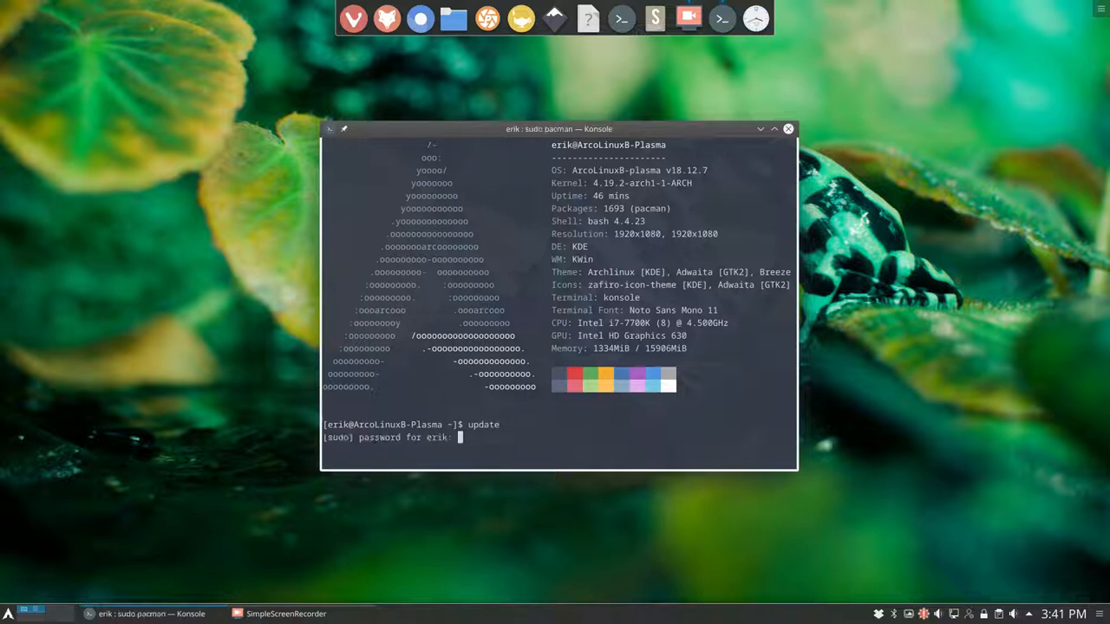
{"action": "key", "text": "Return"}
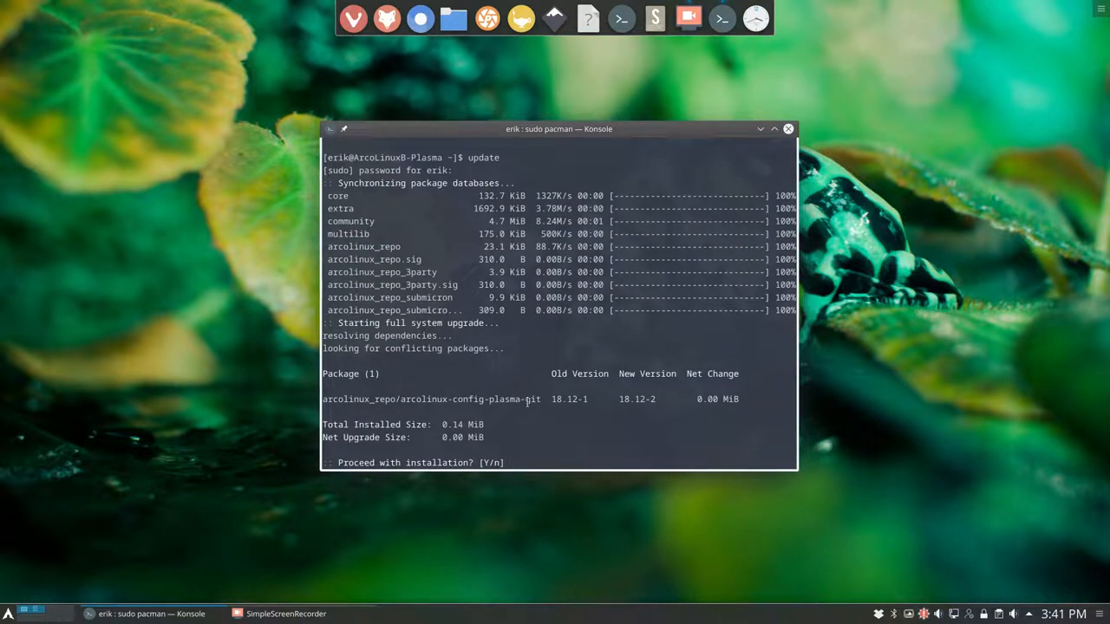
- Confirm the arcolinux-config-plasma-git upgrade with y
{"action": "type", "text": "y"}
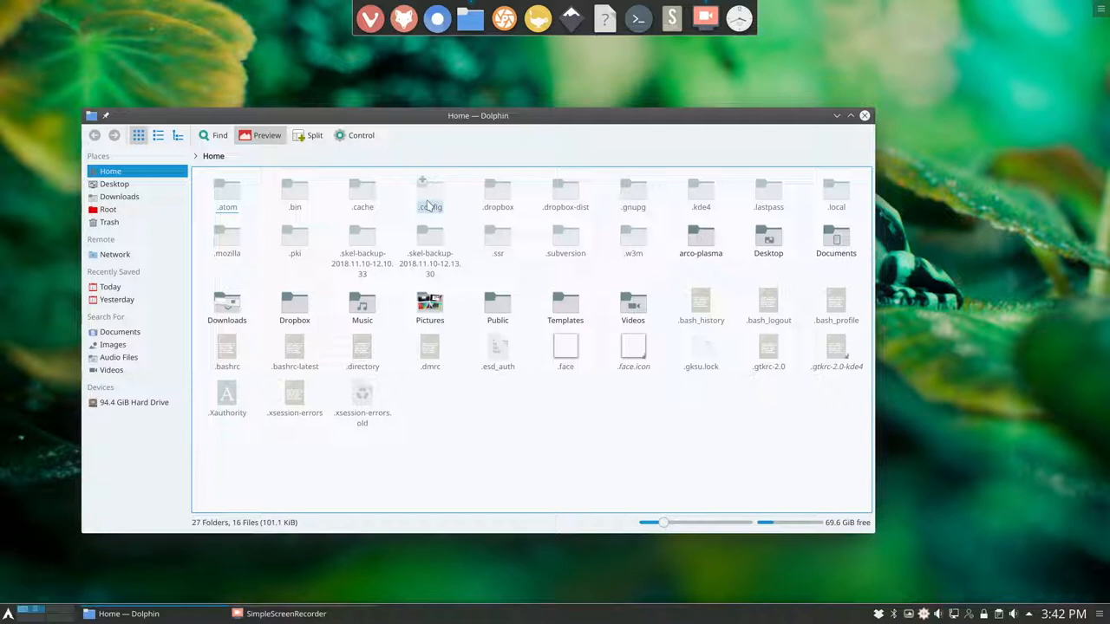
- Open ~/.config/autostart and select calamares.desktop for deletion
{"action": "left_click", "coordinate": [429, 191]}
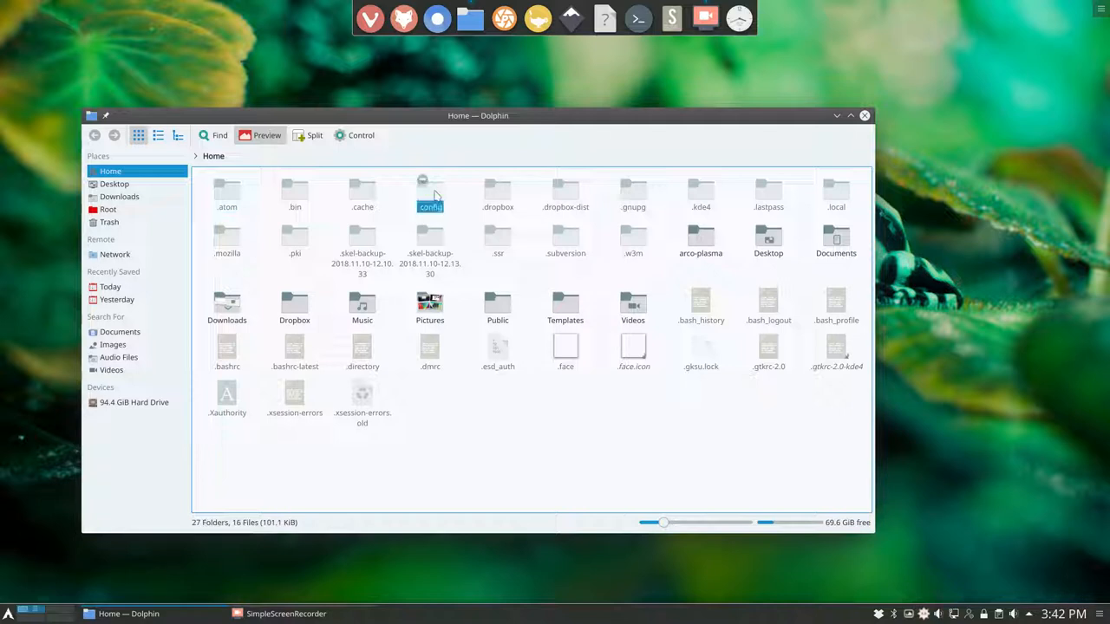
{"action": "double_click", "coordinate": [430, 190]}
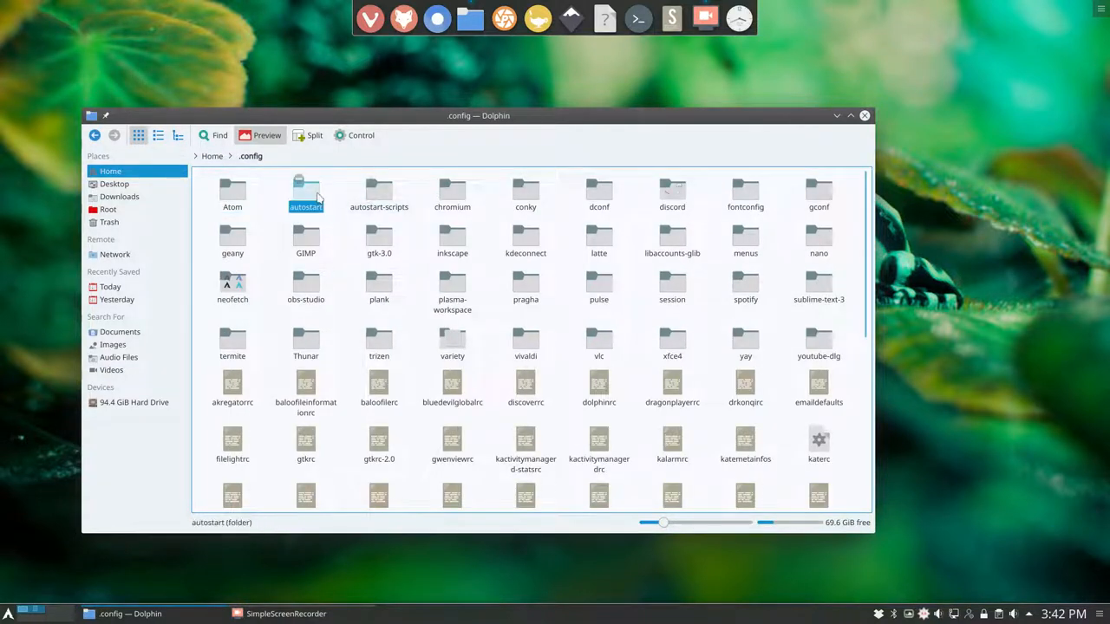
{"action": "double_click", "coordinate": [305, 189]}
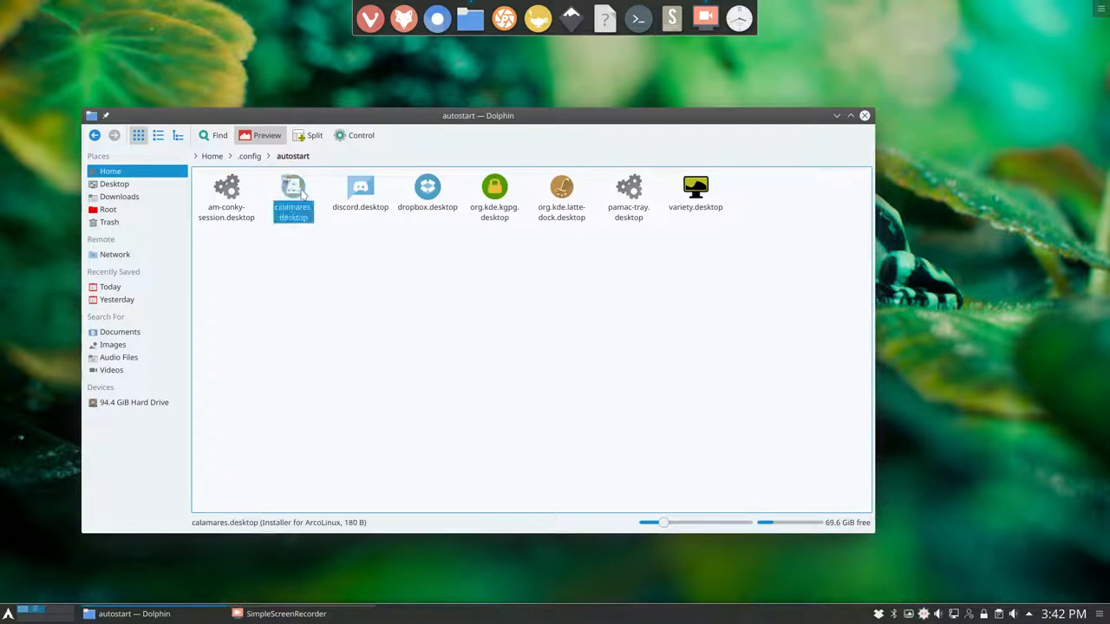
{"action": "left_click", "coordinate": [292, 196]}
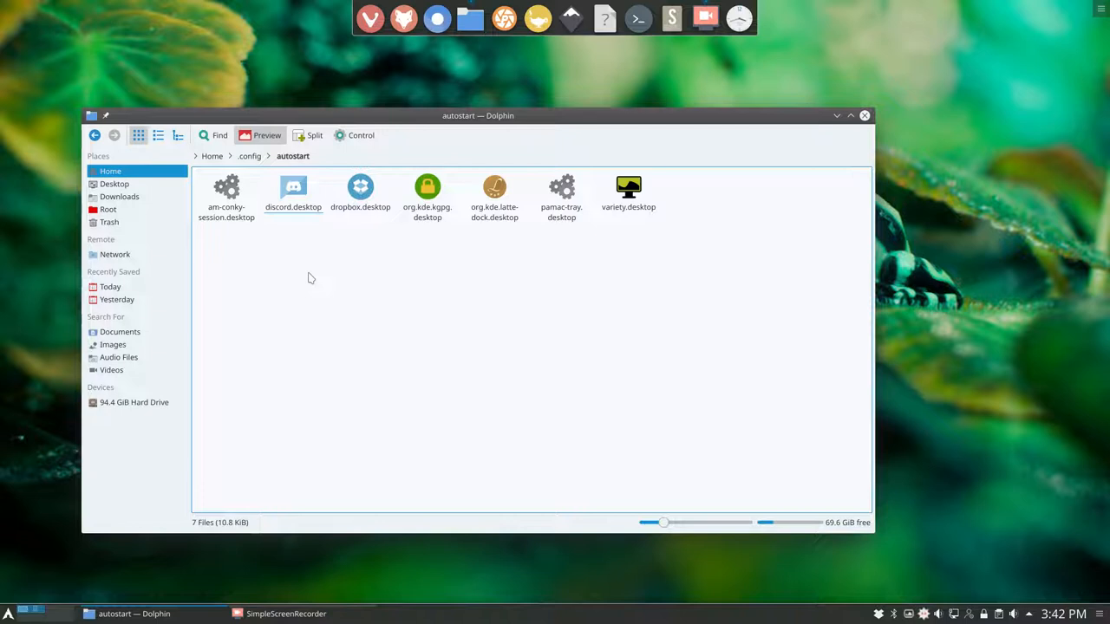
{"action": "mouse_move", "coordinate": [138, 269]}
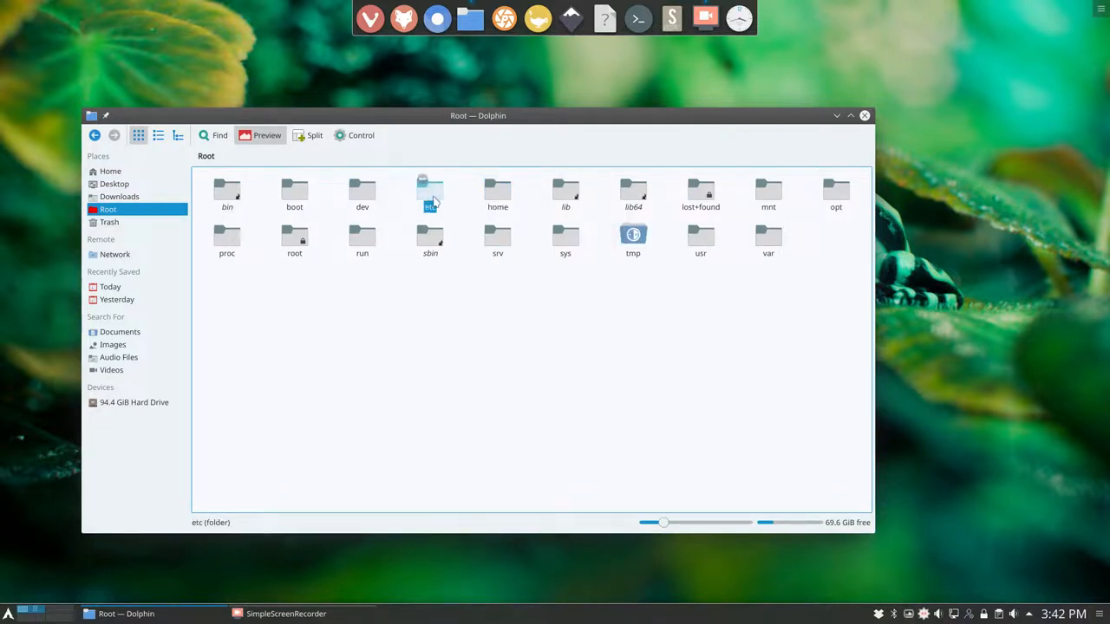
- Browse into /etc/skel/.config/autostart, leaving only the kgpg and variety launchers
{"action": "double_click", "coordinate": [429, 190]}
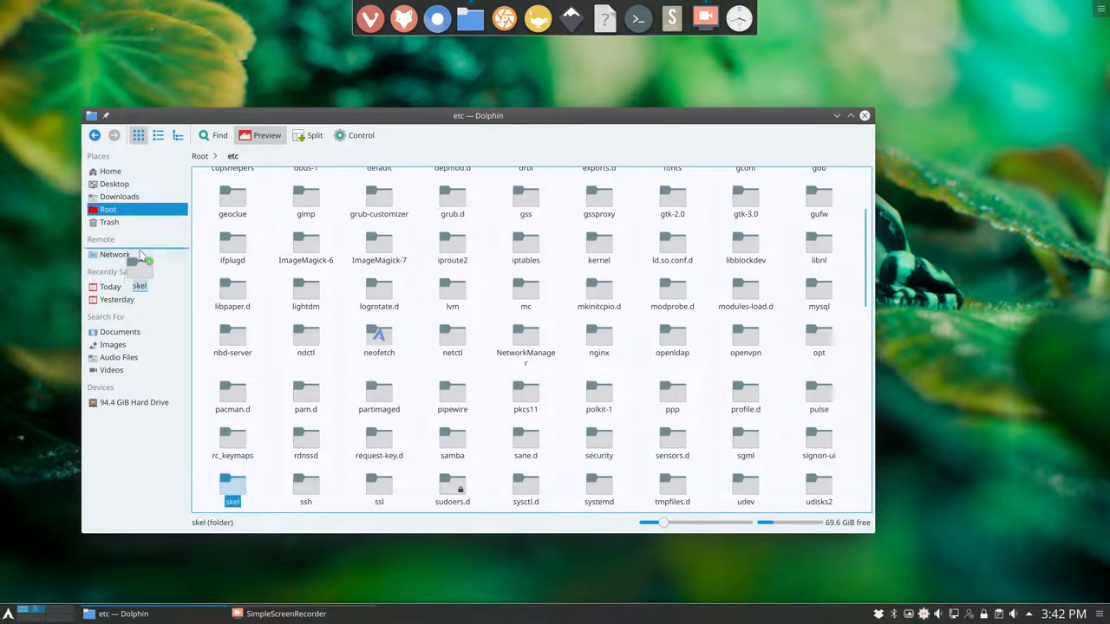
{"action": "double_click", "coordinate": [232, 486]}
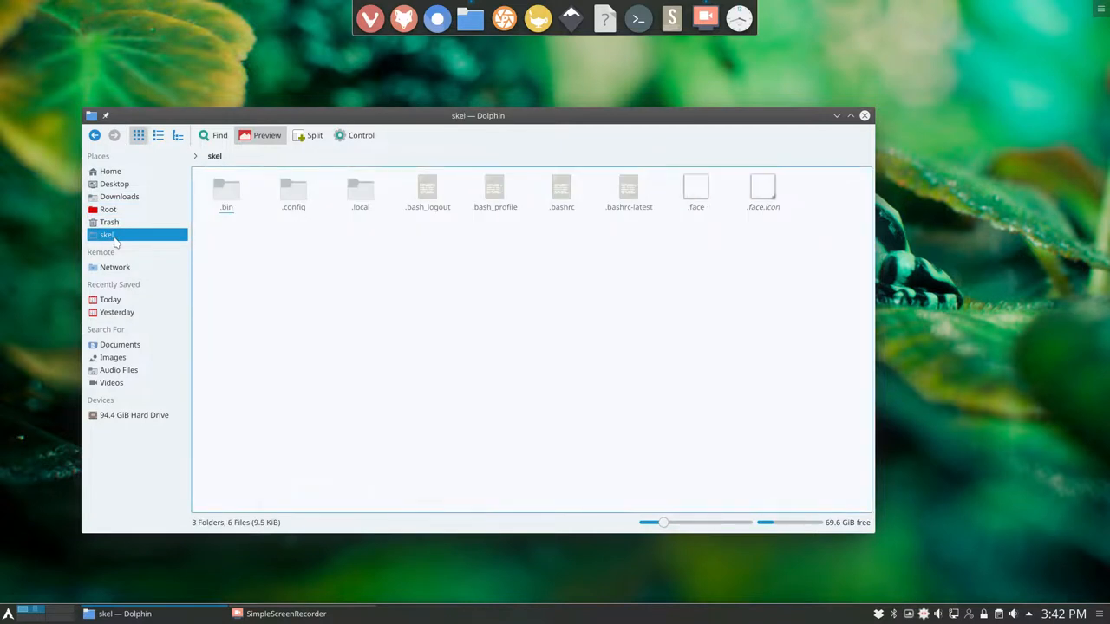
{"action": "double_click", "coordinate": [293, 189]}
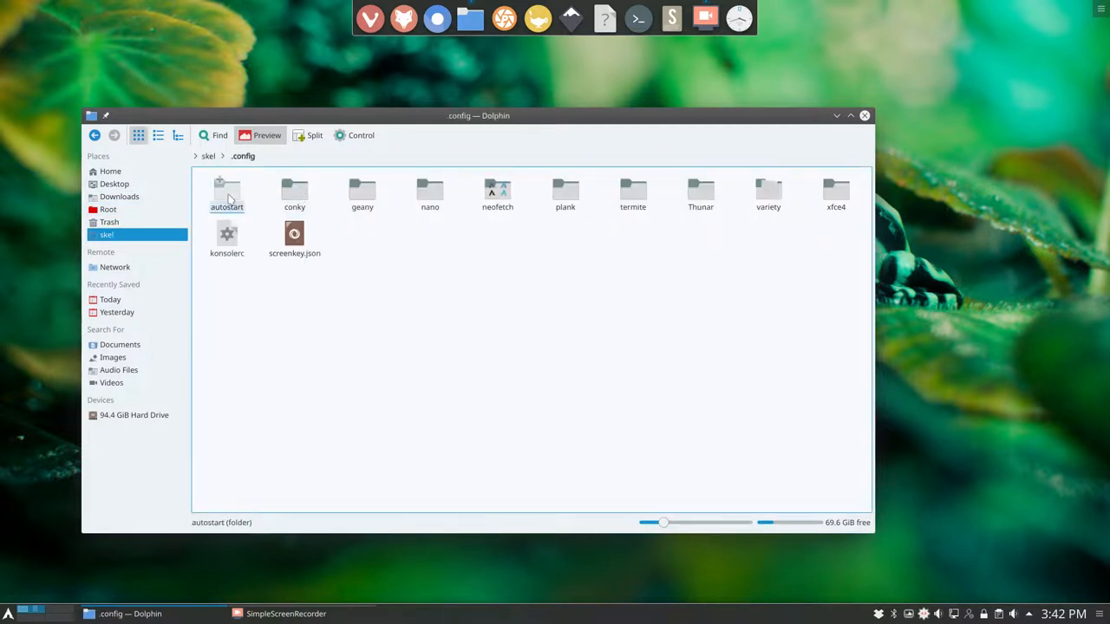
{"action": "double_click", "coordinate": [226, 191]}
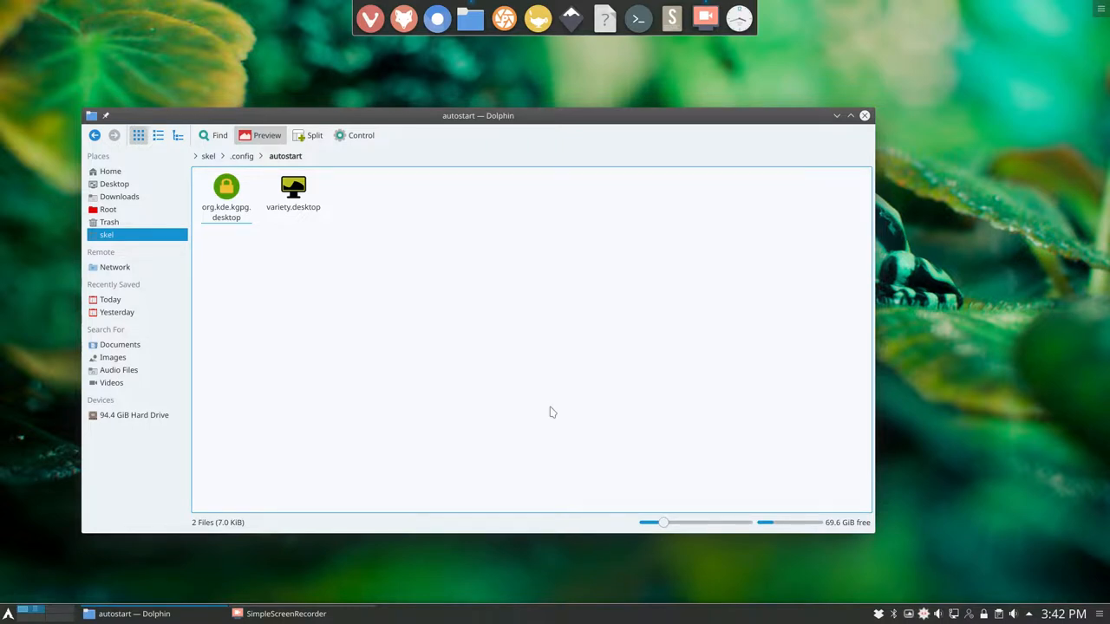
{"action": "mouse_move", "coordinate": [549, 412]}
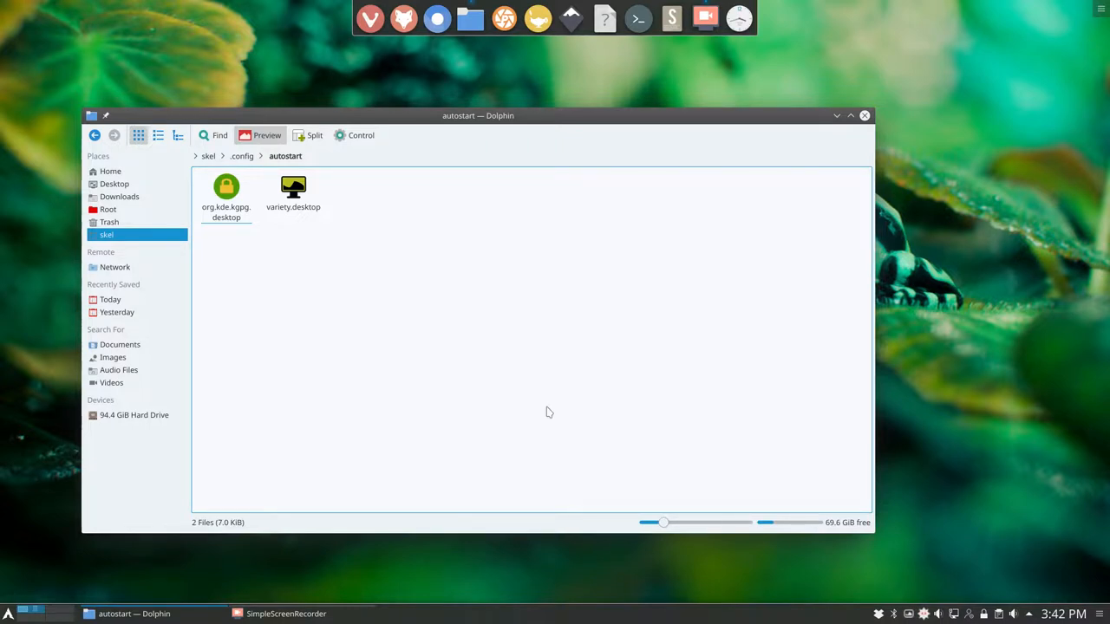